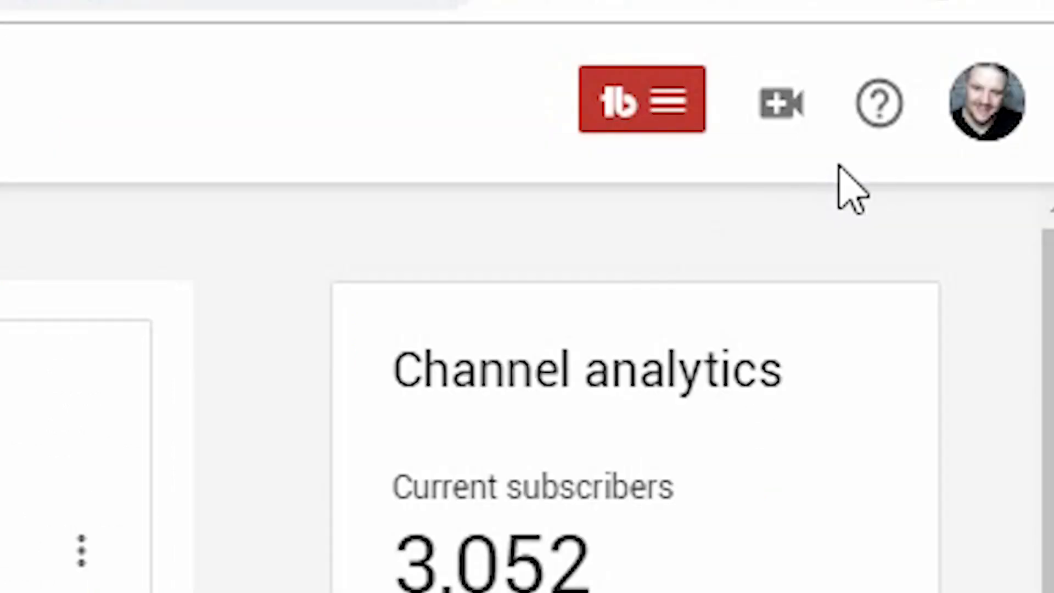
Step: Start a new Go live webcam stream from the Create menu
left_click(779, 104)
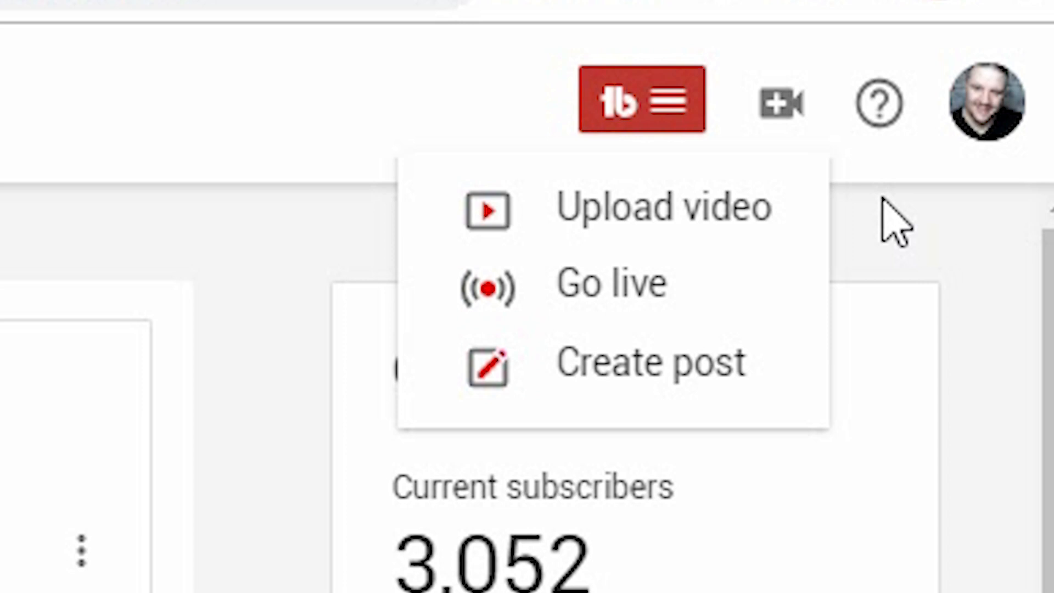
left_click(608, 281)
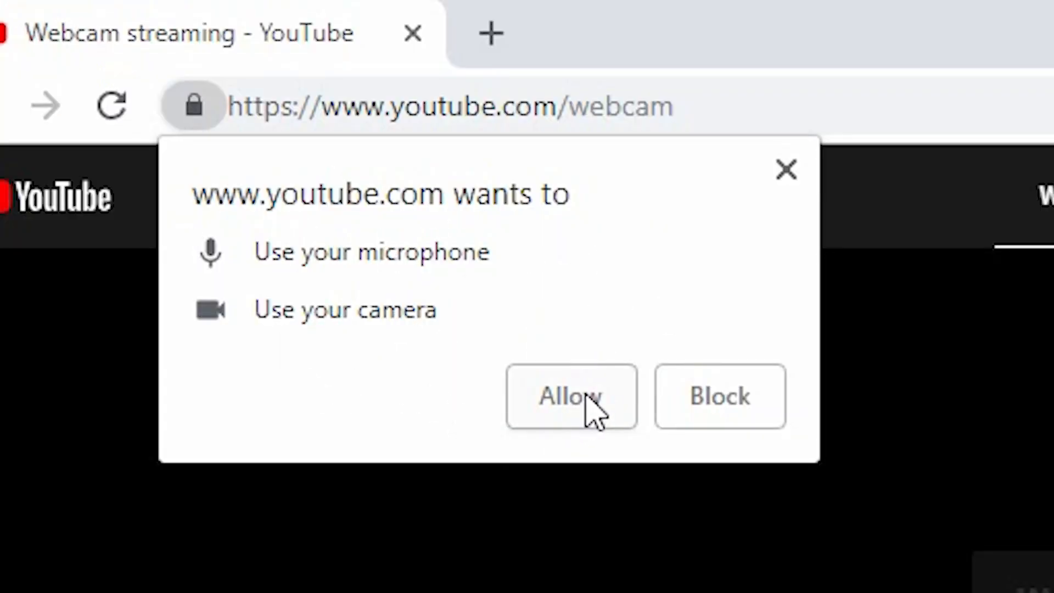
Step: Allow YouTube to use the microphone and camera
left_click(571, 396)
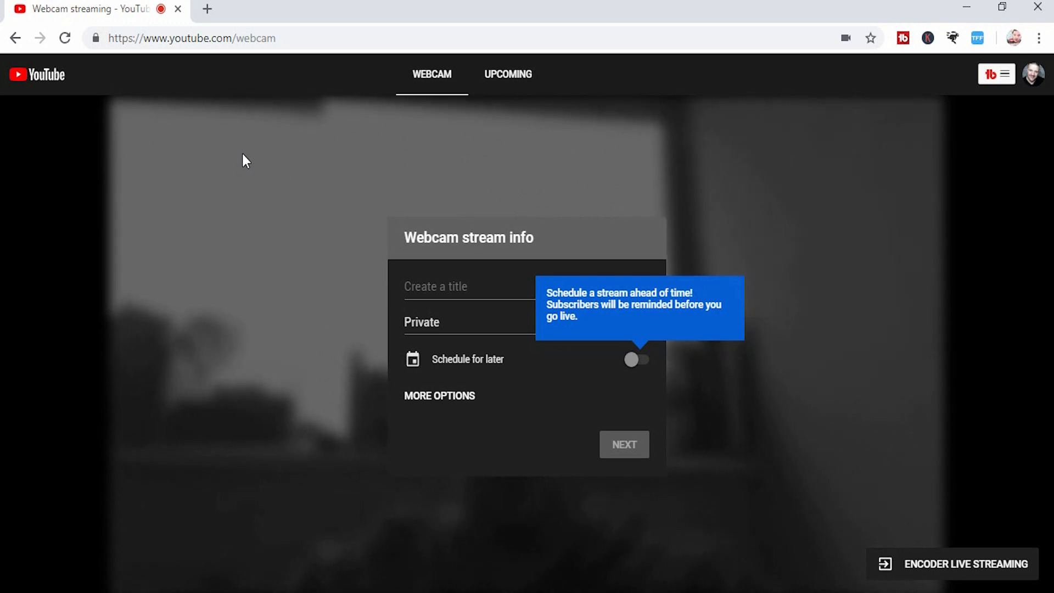
mouse_move(400, 250)
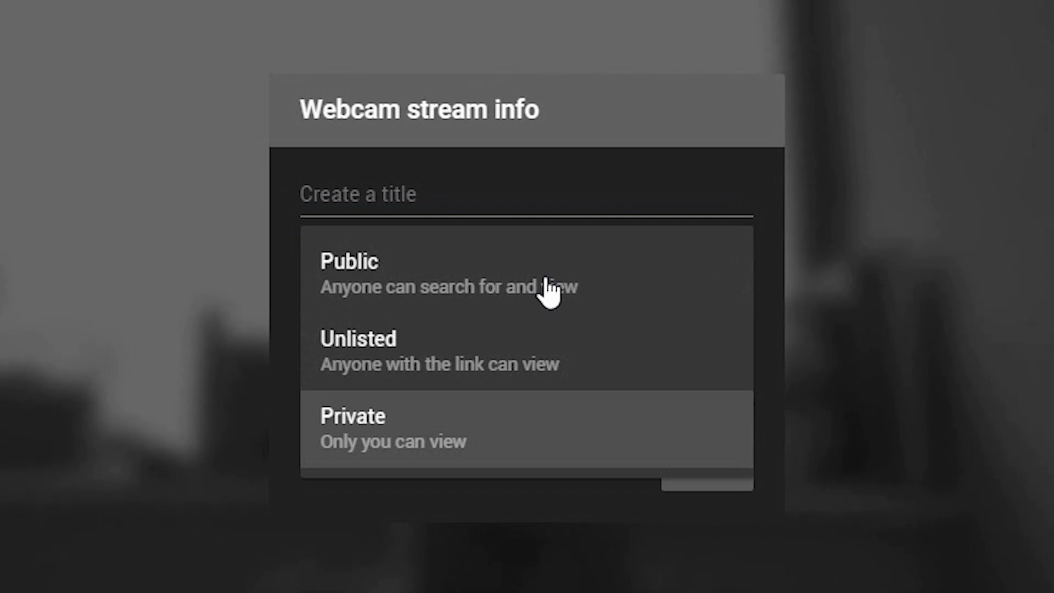
mouse_move(497, 369)
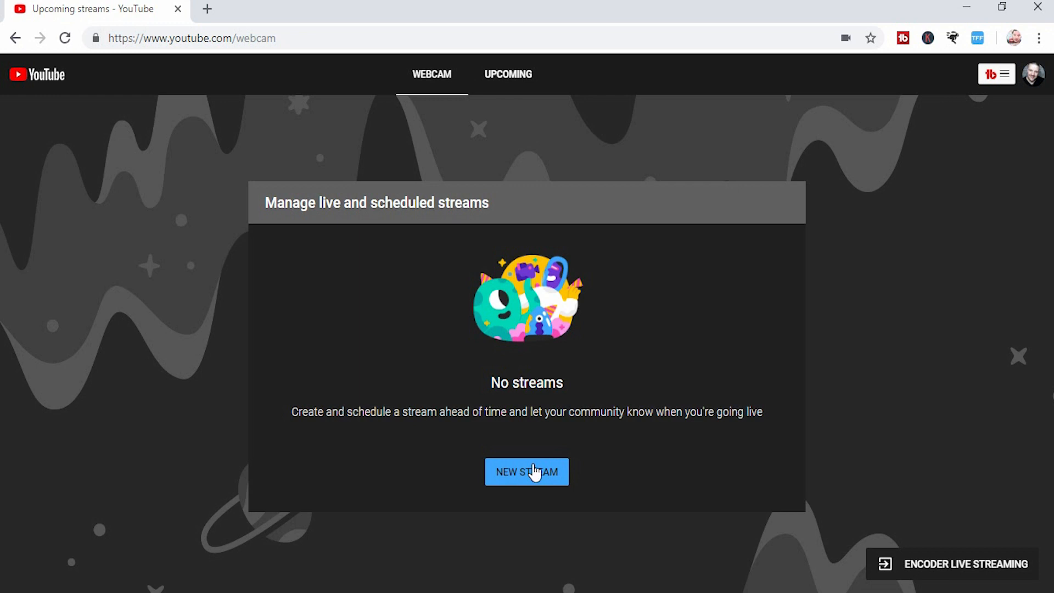
mouse_move(431, 81)
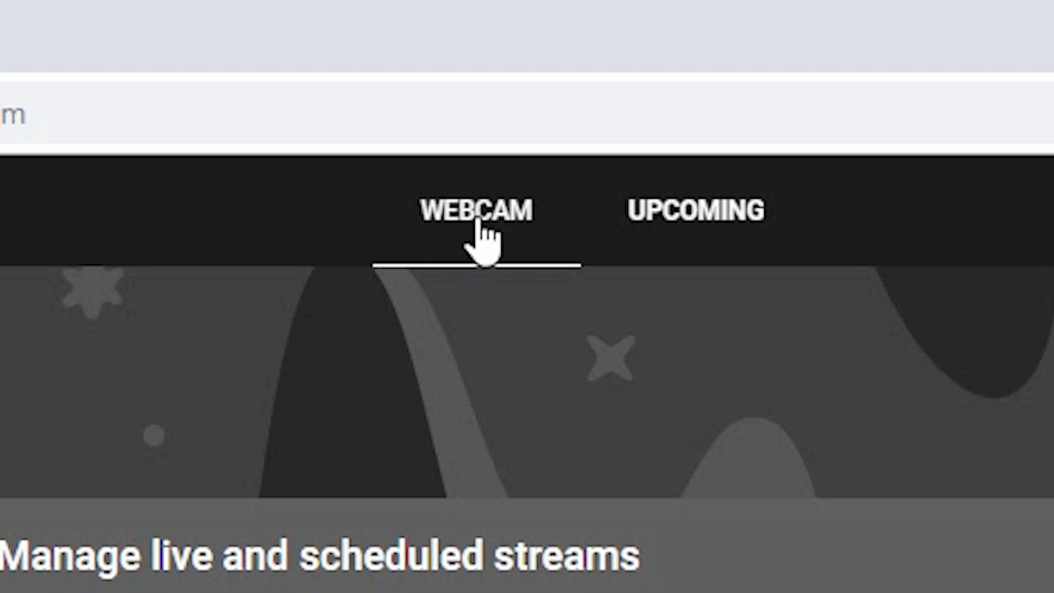
Step: Title the webcam stream 'TEST 1' and scroll through its description and device options
left_click(477, 209)
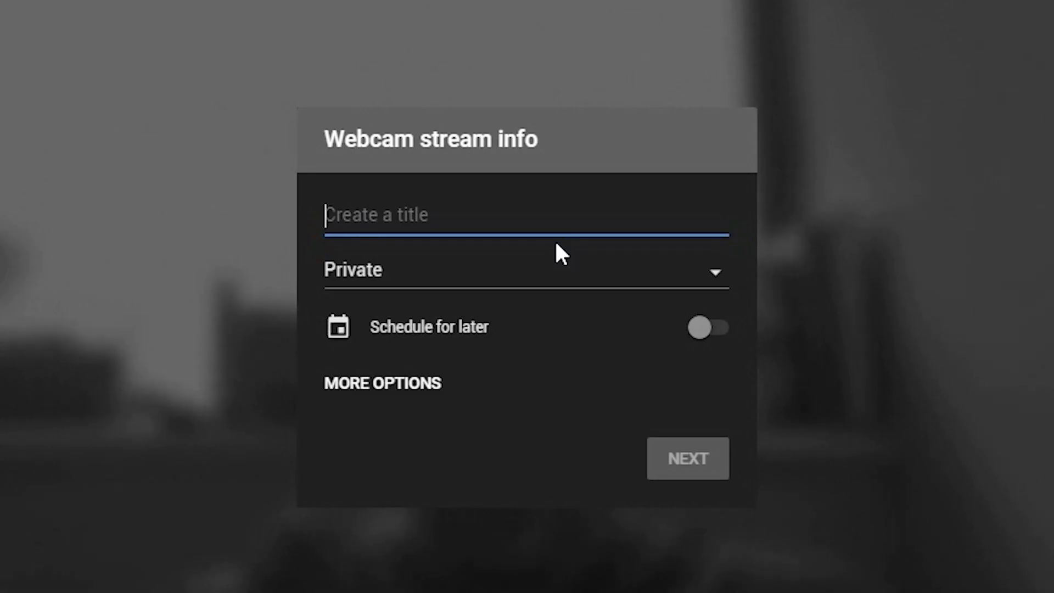
type("TEST 1")
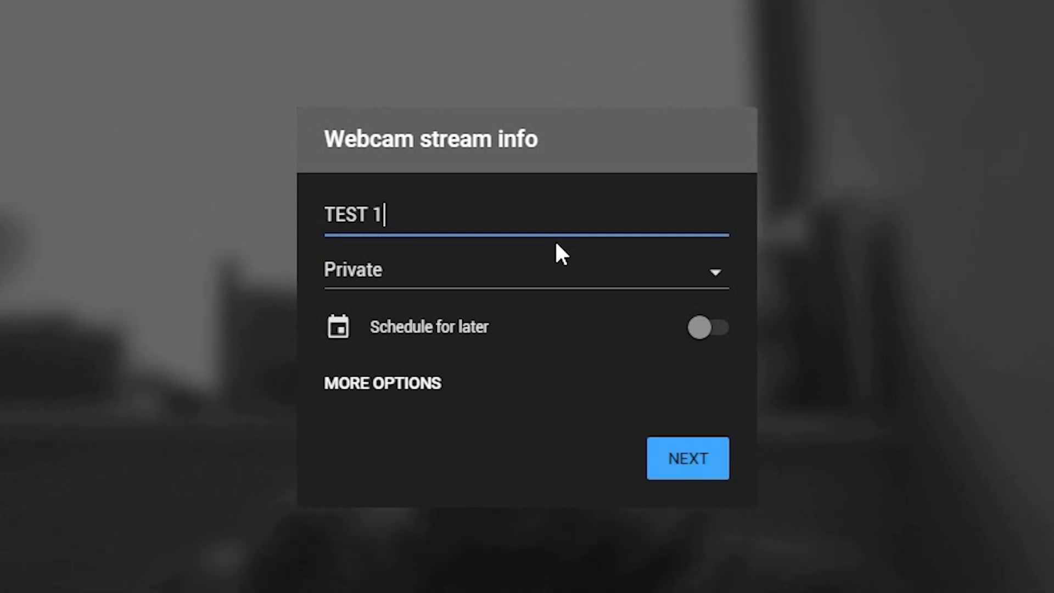
mouse_move(545, 279)
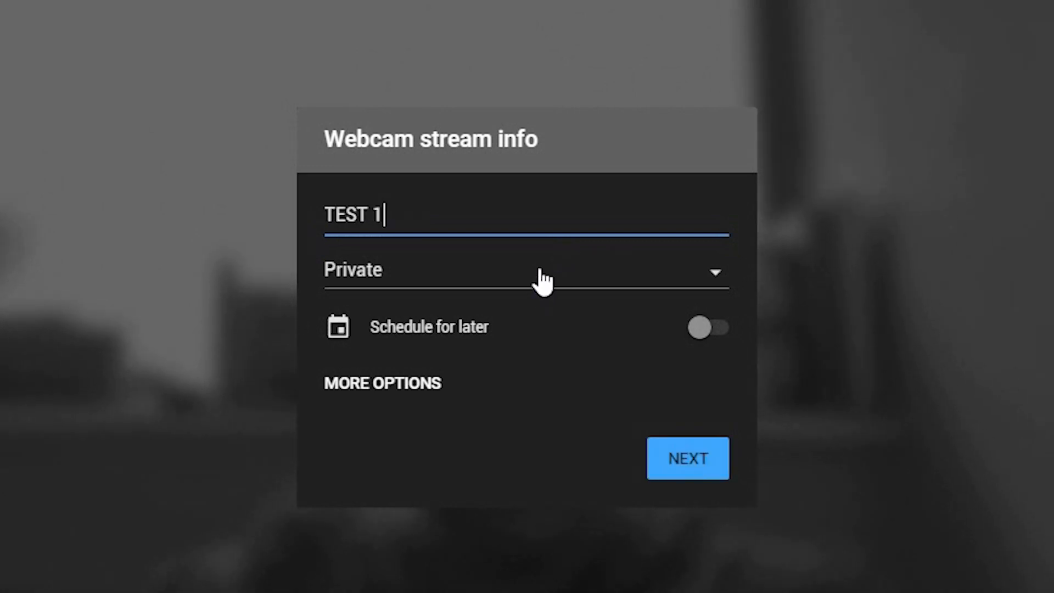
mouse_move(683, 313)
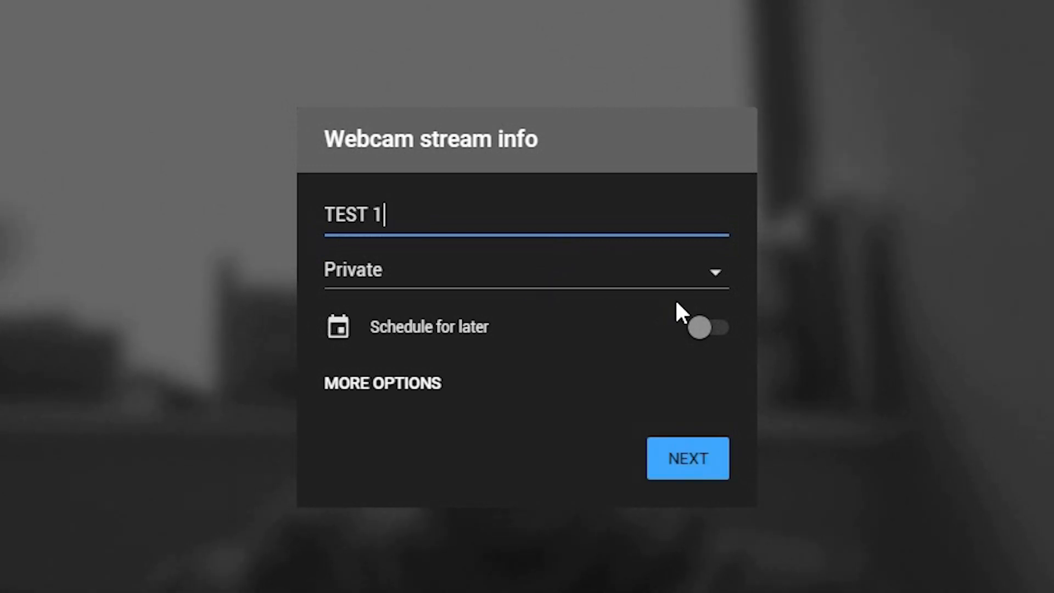
left_click(382, 382)
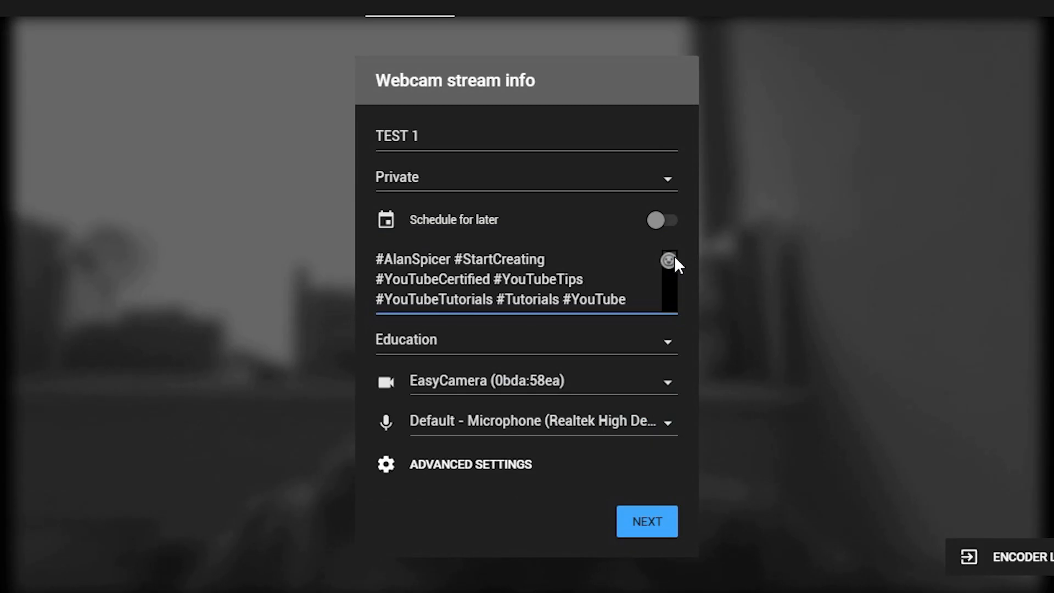
scroll("down", 3)
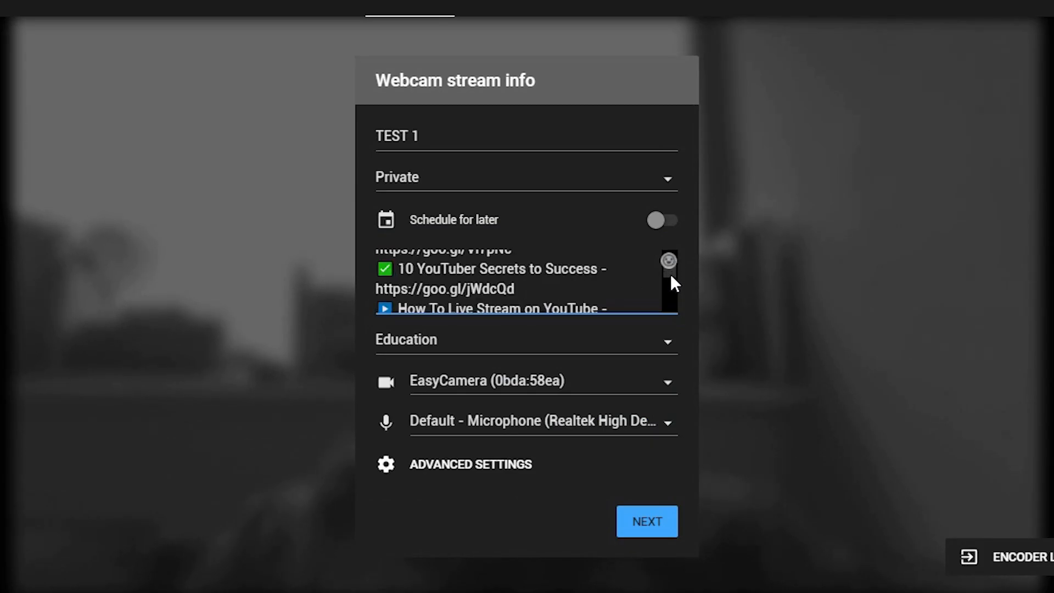
scroll("down", 3)
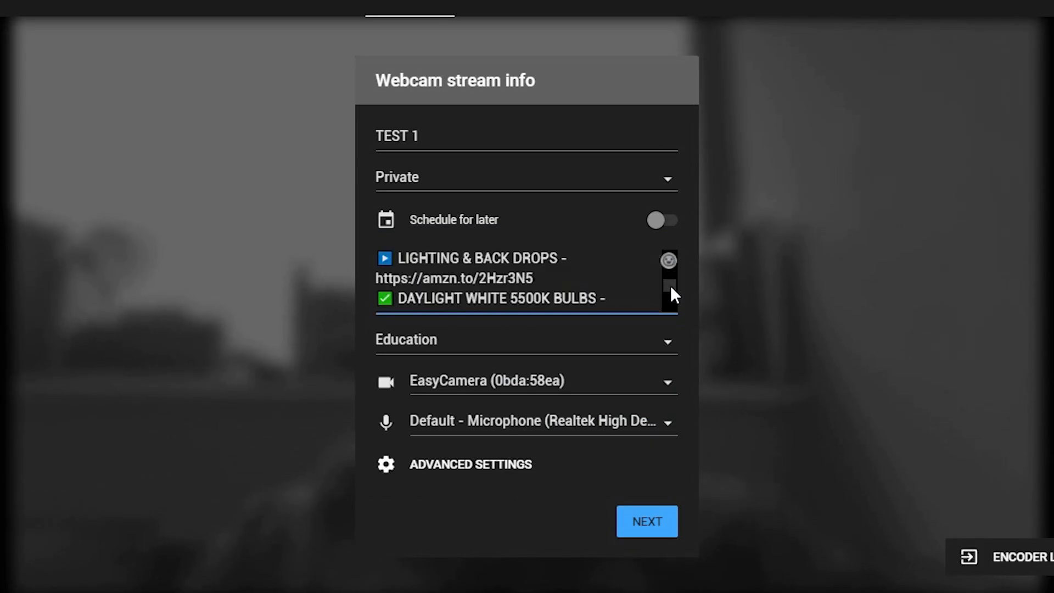
scroll("down", 3)
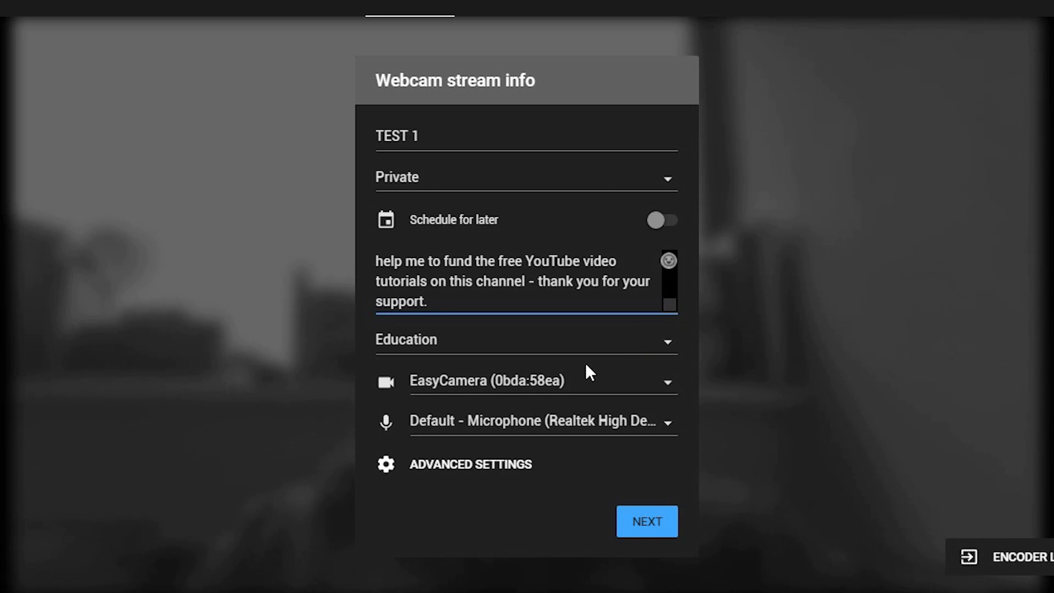
mouse_move(591, 430)
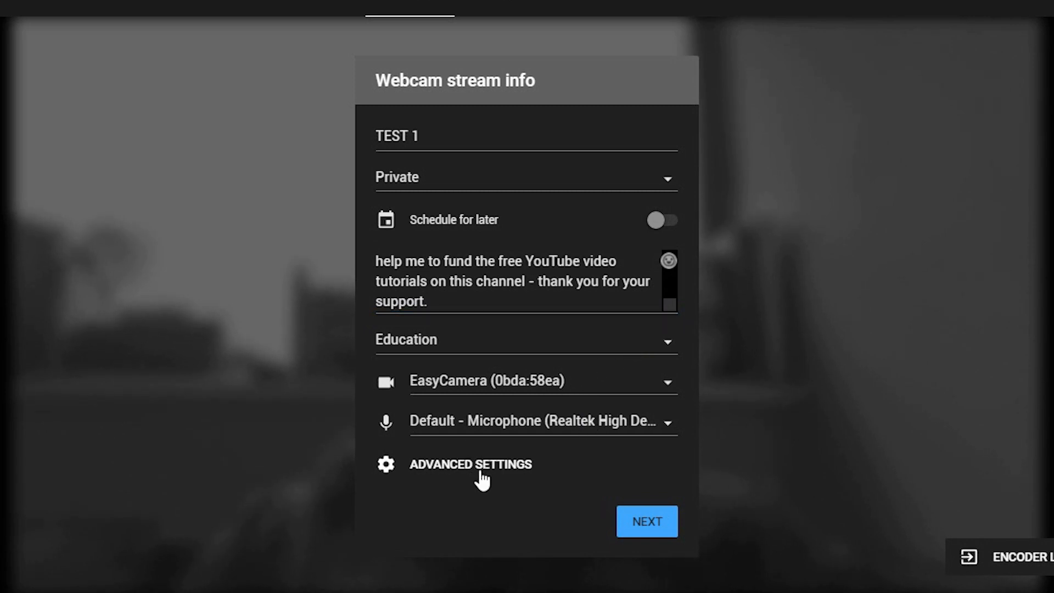
left_click(470, 464)
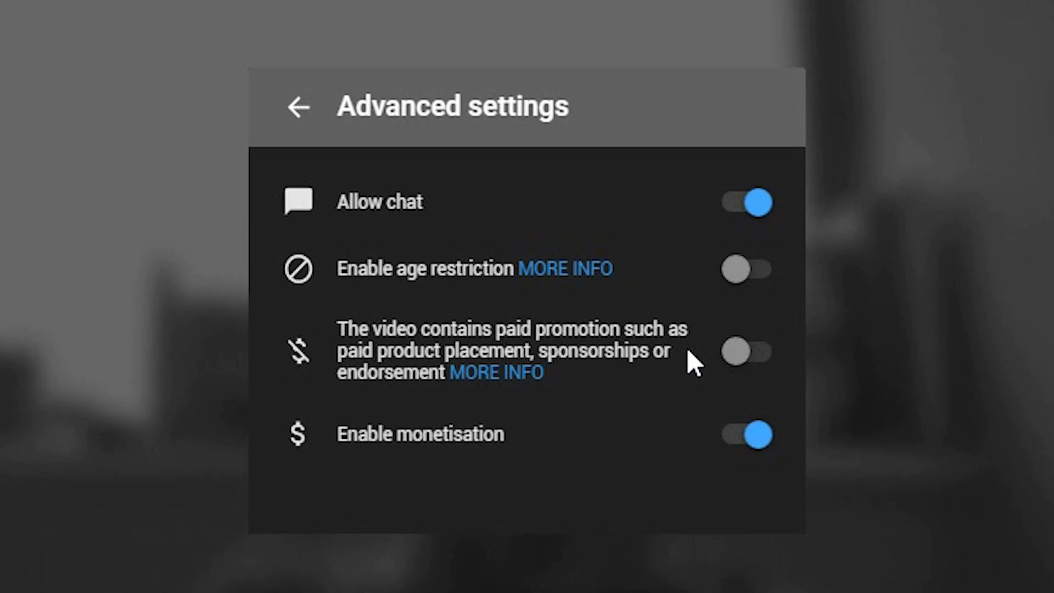
mouse_move(484, 460)
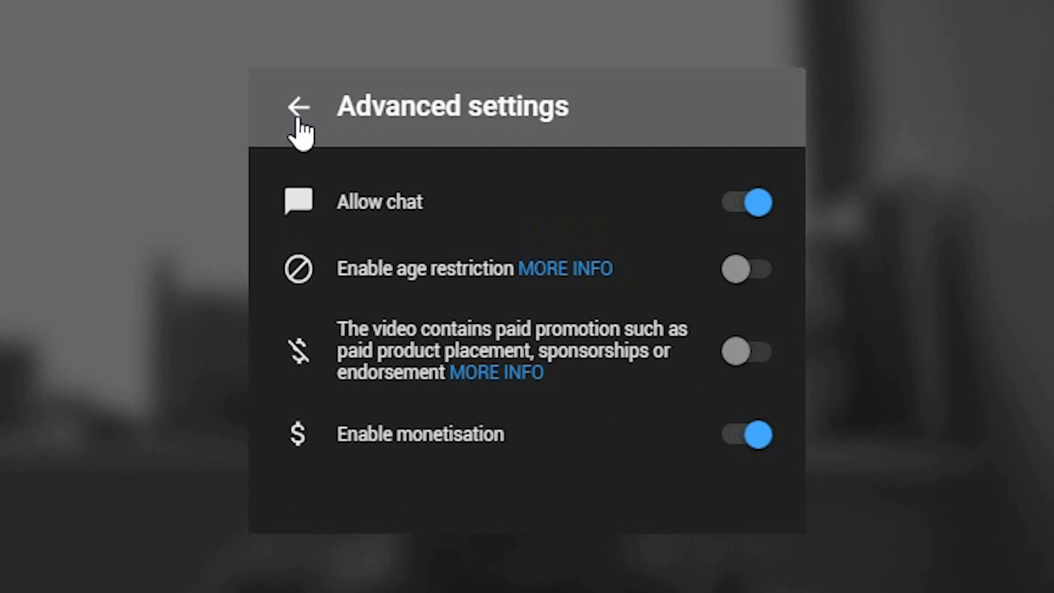
left_click(297, 108)
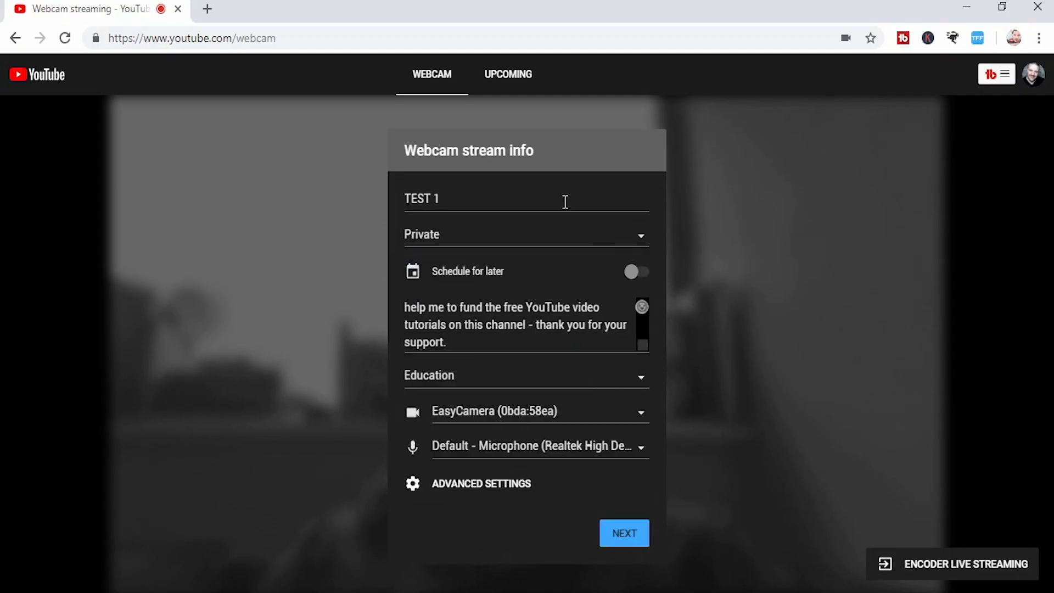
mouse_move(598, 468)
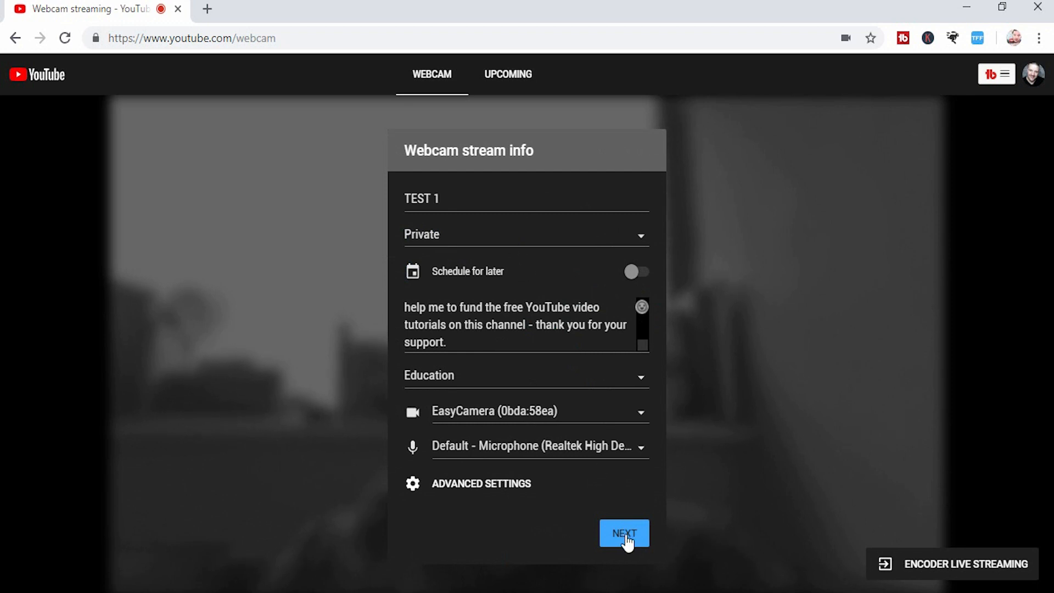
Step: Continue to the TEST 1 live preview and view its youtu.be share link
left_click(623, 533)
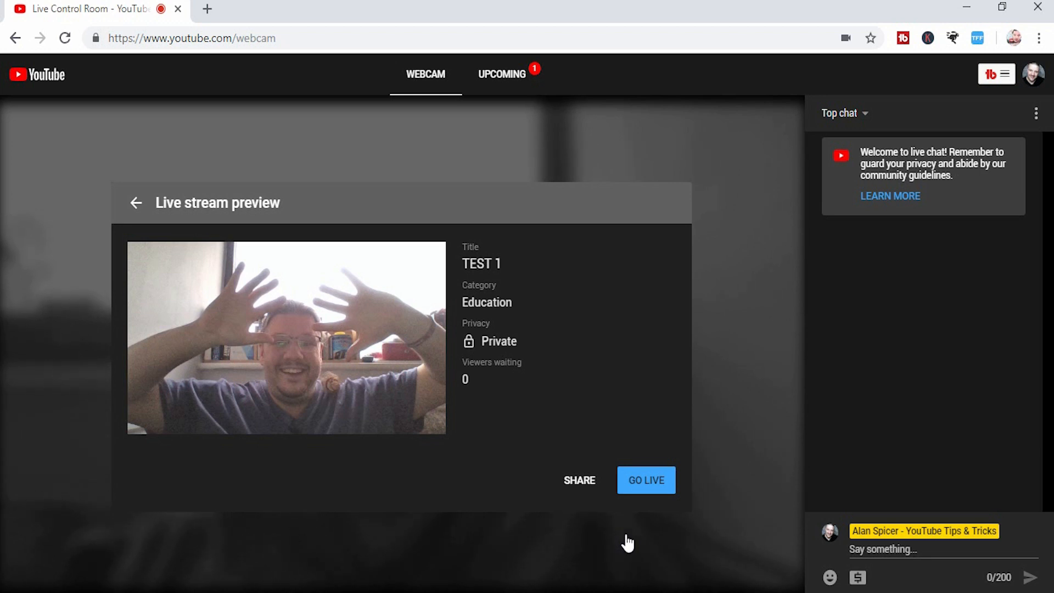
mouse_move(646, 480)
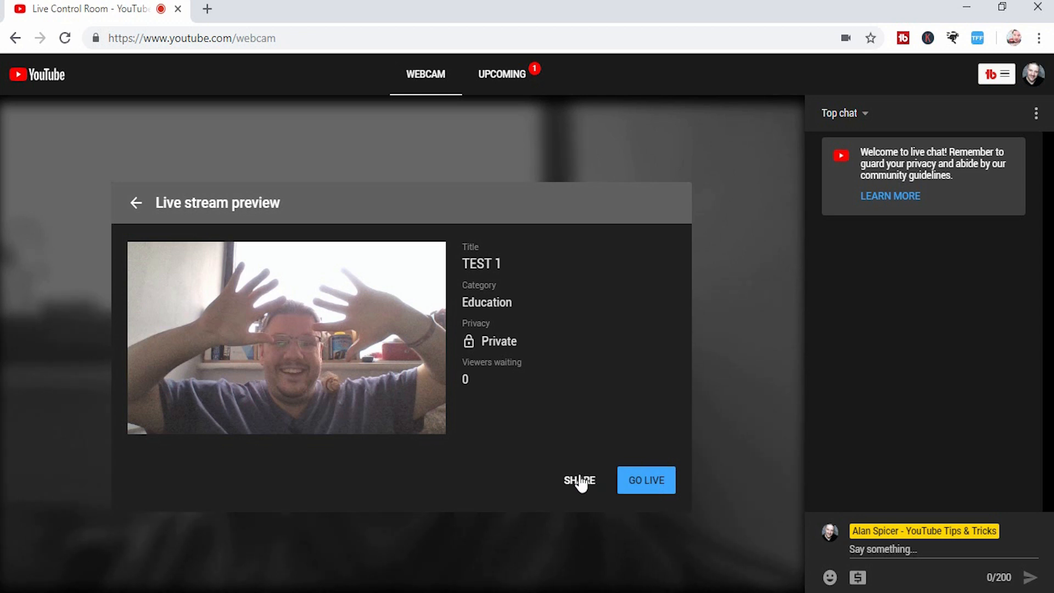
left_click(578, 480)
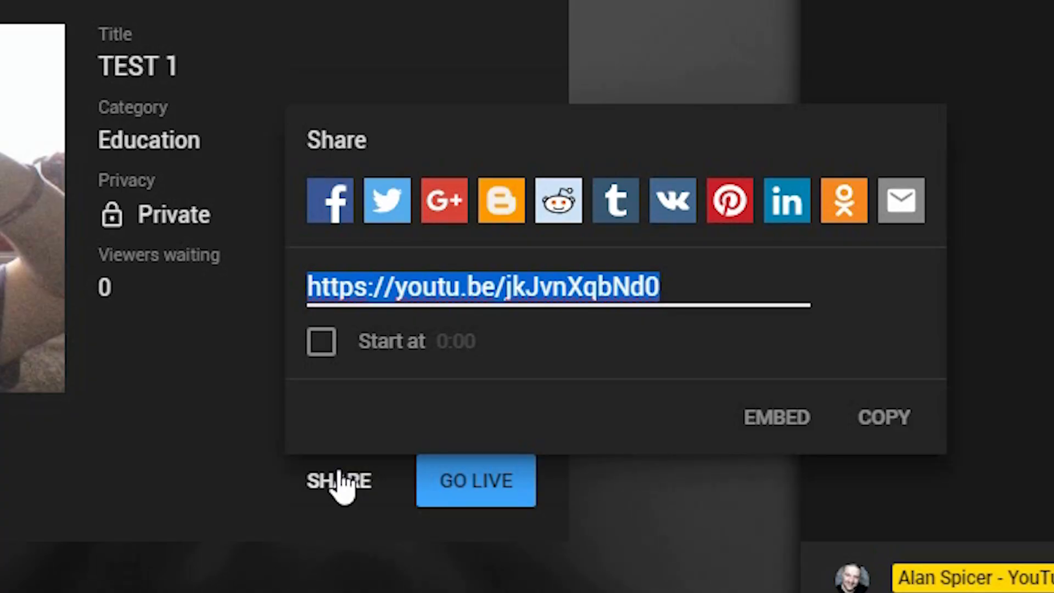
mouse_move(597, 445)
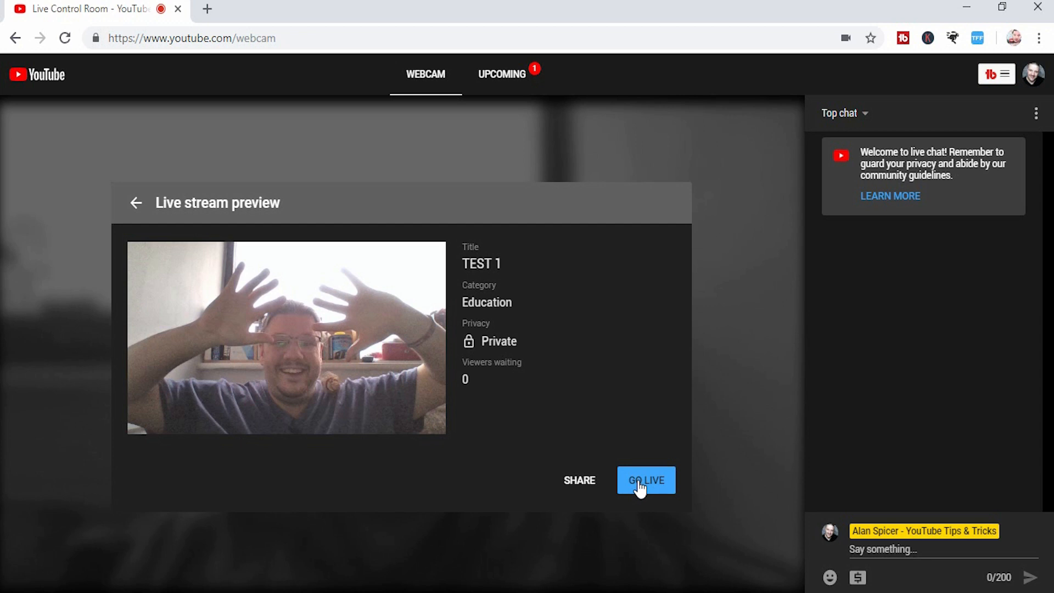
Step: Go live with the TEST 1 webcam broadcast
left_click(646, 479)
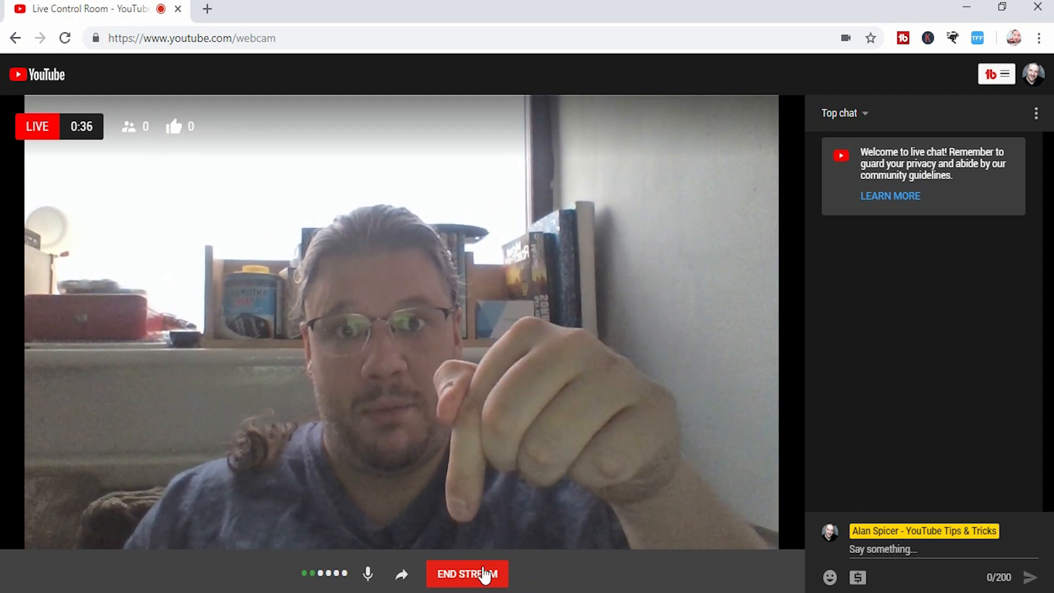
Step: End the TEST 1 stream and finish to the completed Live Events list
left_click(467, 573)
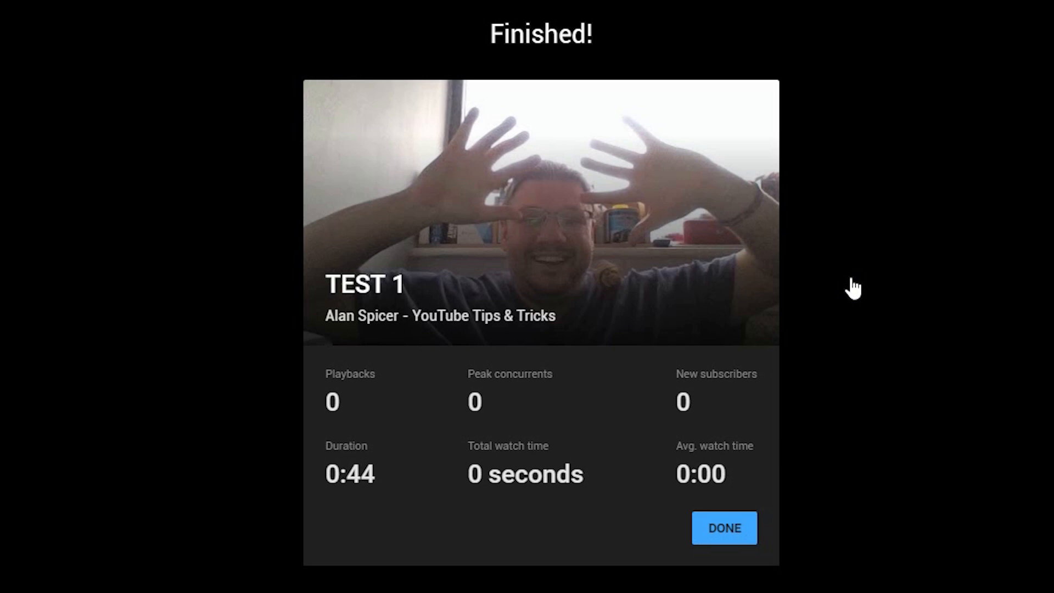
mouse_move(662, 481)
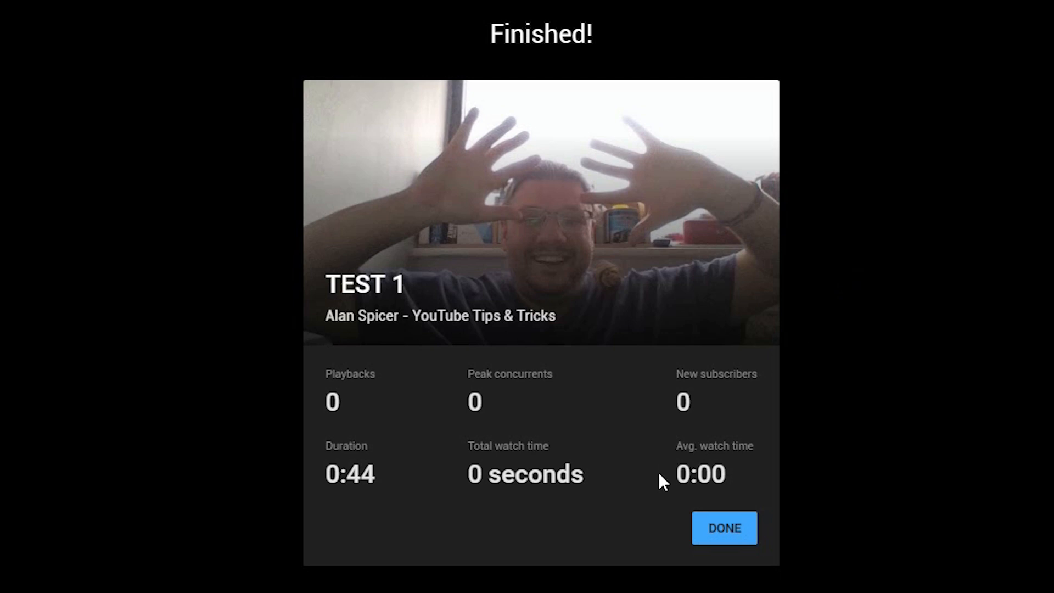
mouse_move(724, 527)
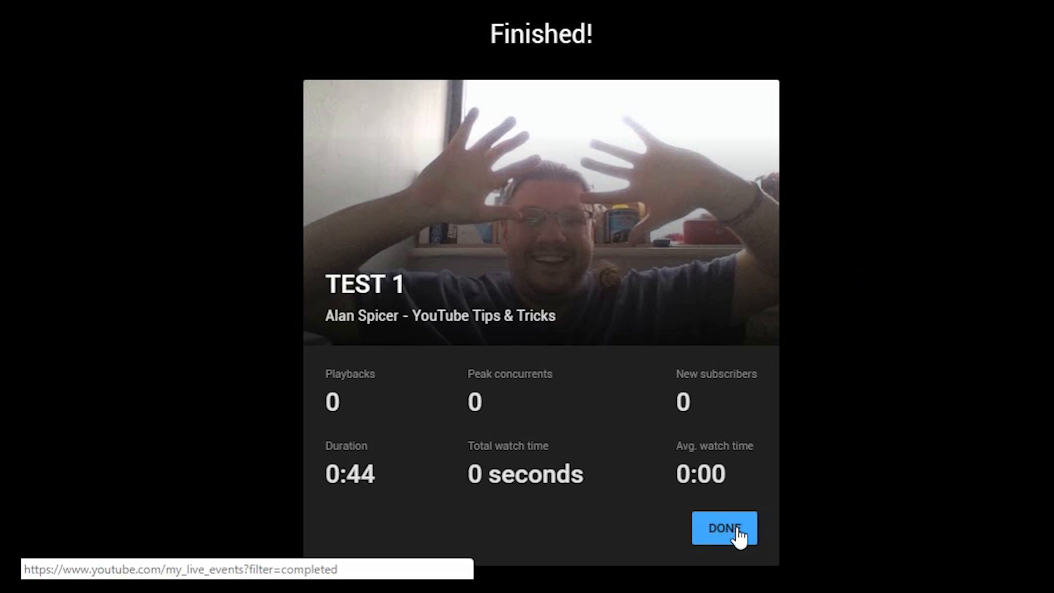
left_click(724, 529)
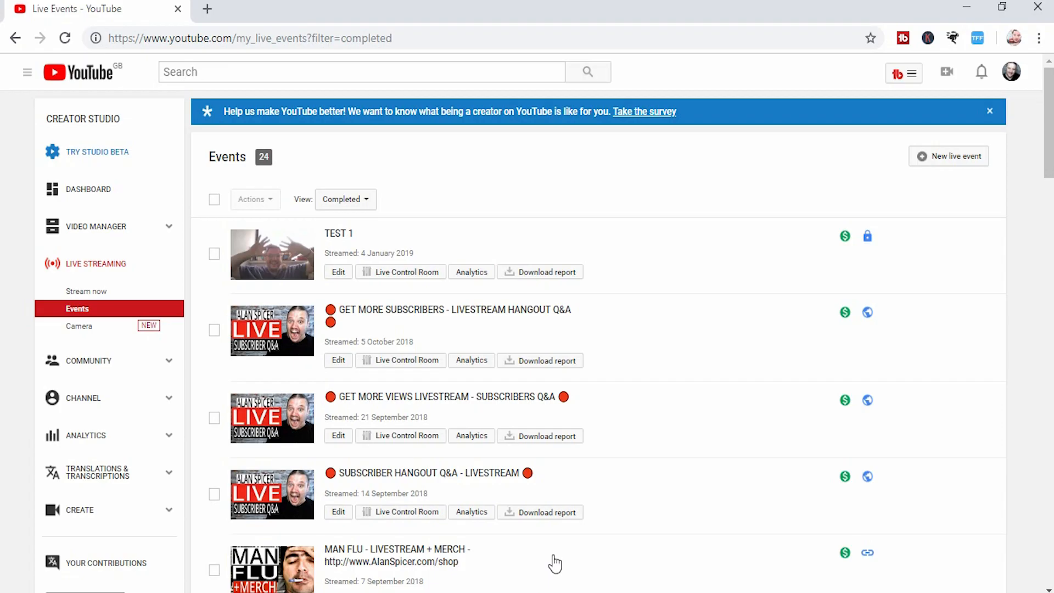